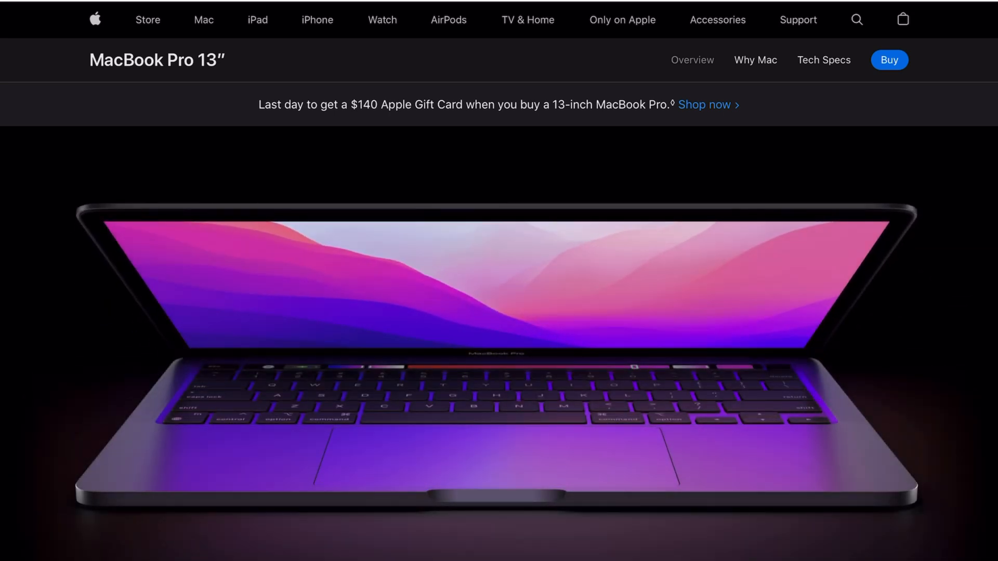
- Scroll through the 'M1 mac rendering' YouTube results before the Windows on ARM docs page
scroll("down", 3)
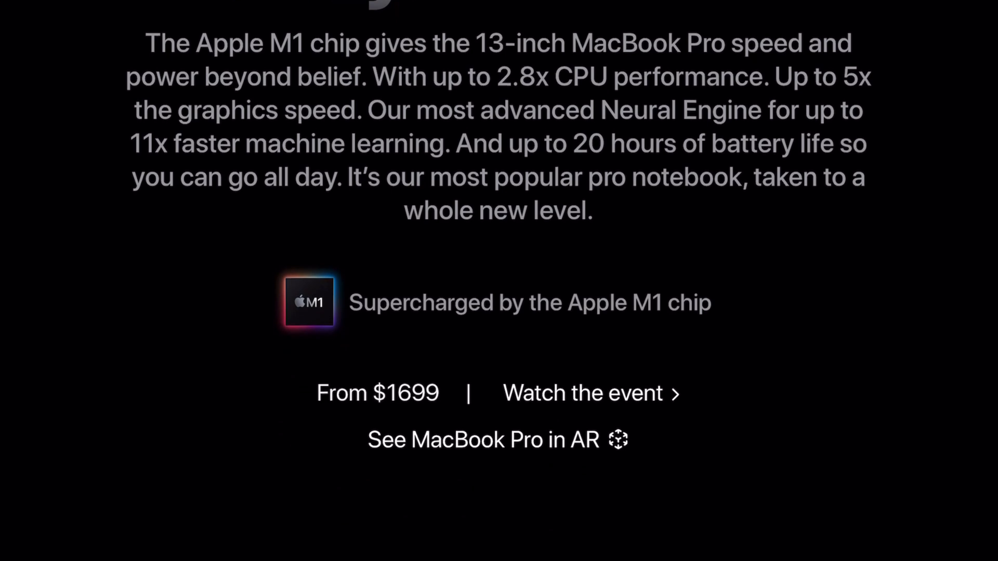
scroll("down", 3)
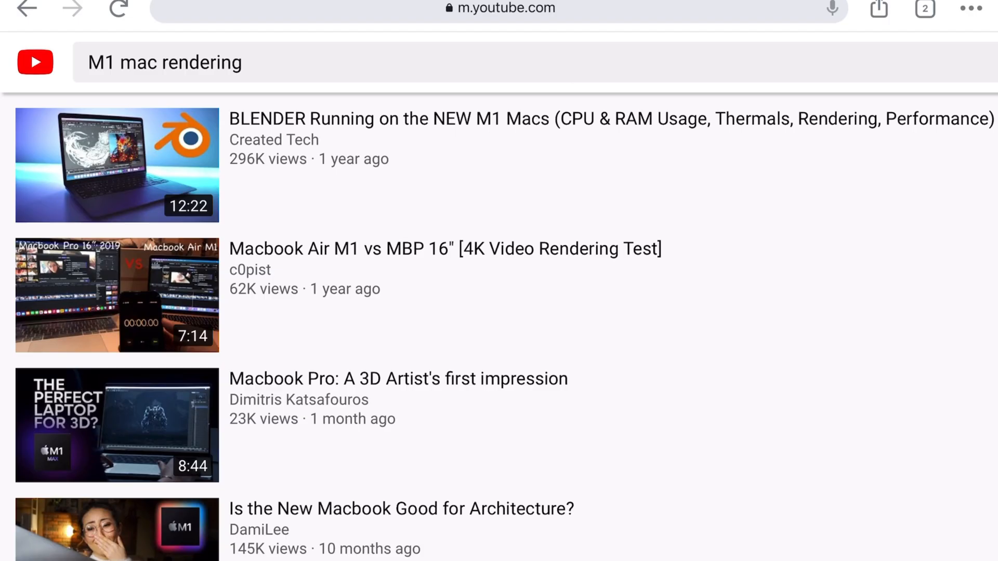
scroll("down", 3)
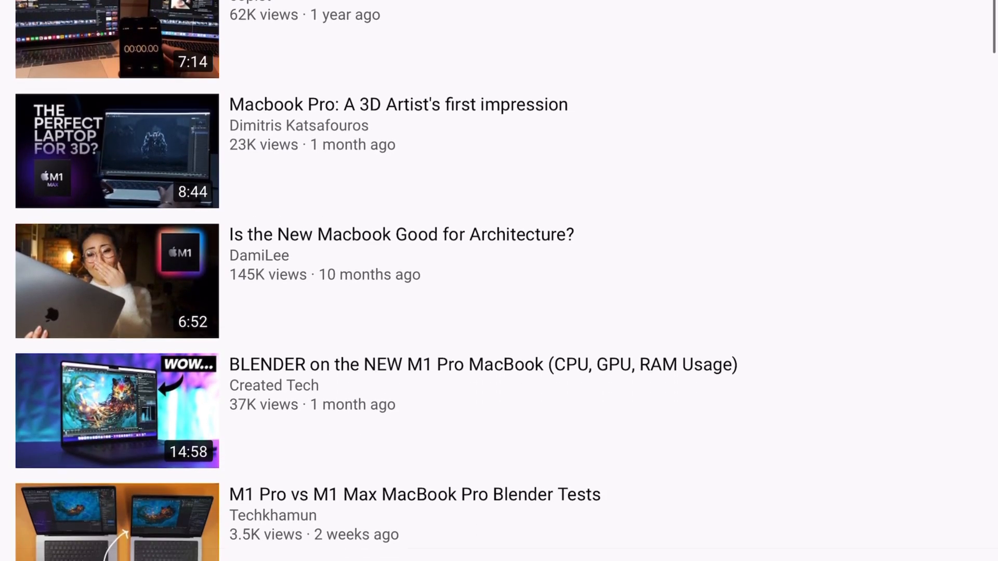
scroll("down", 3)
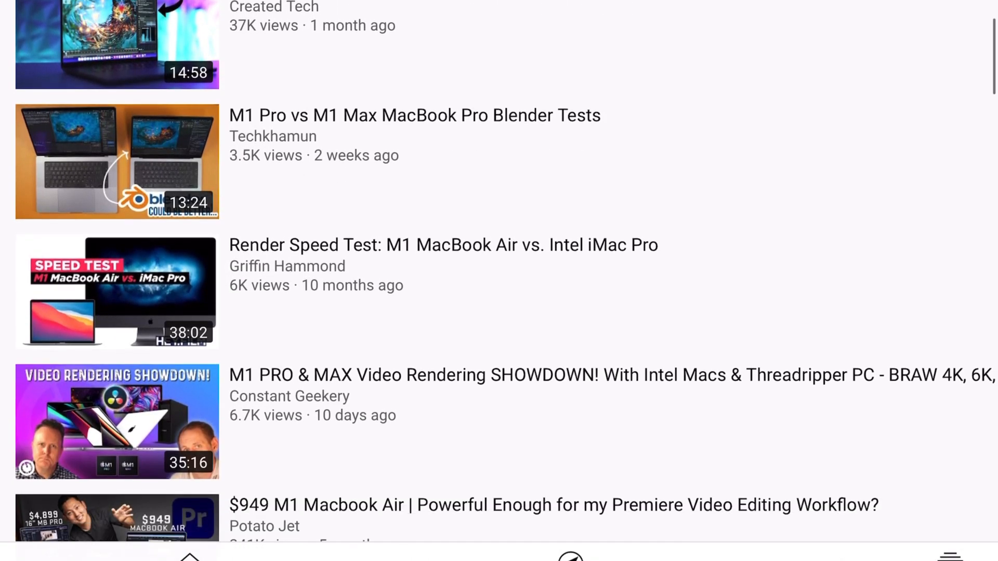
scroll("down", 3)
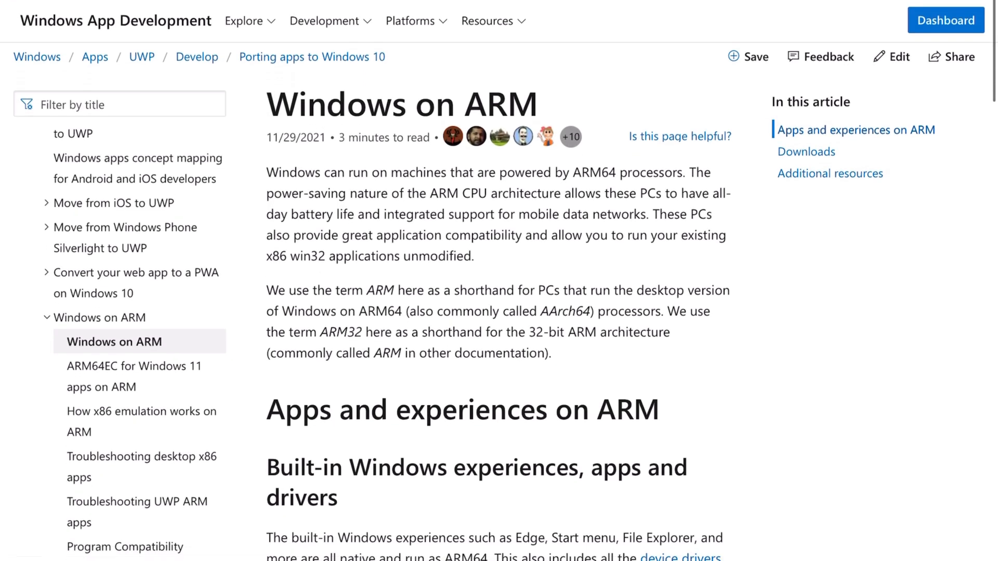
- Open the 'UTM | Virtual machines for Mac' result and scroll the getutm page
scroll("down", 3)
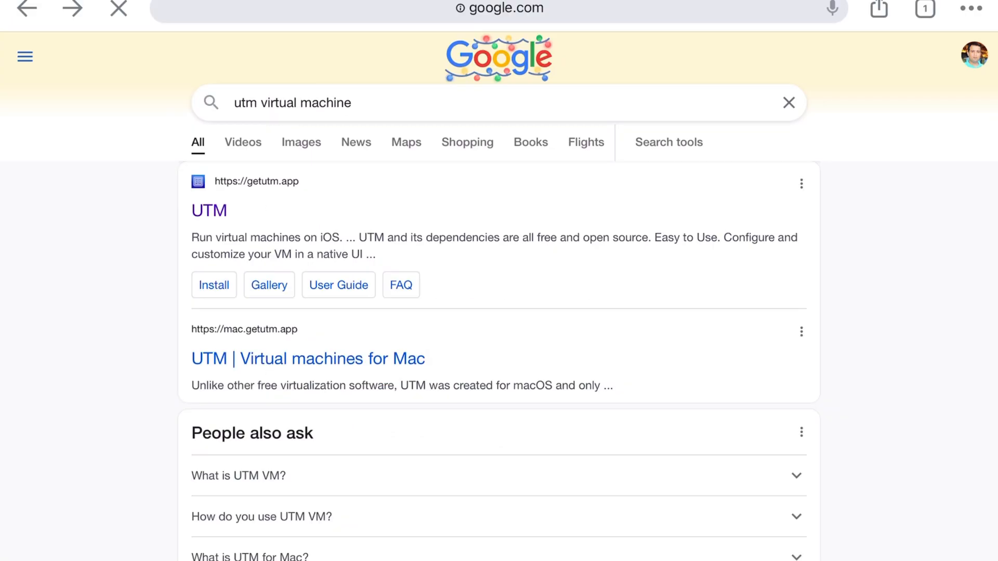
left_click(307, 358)
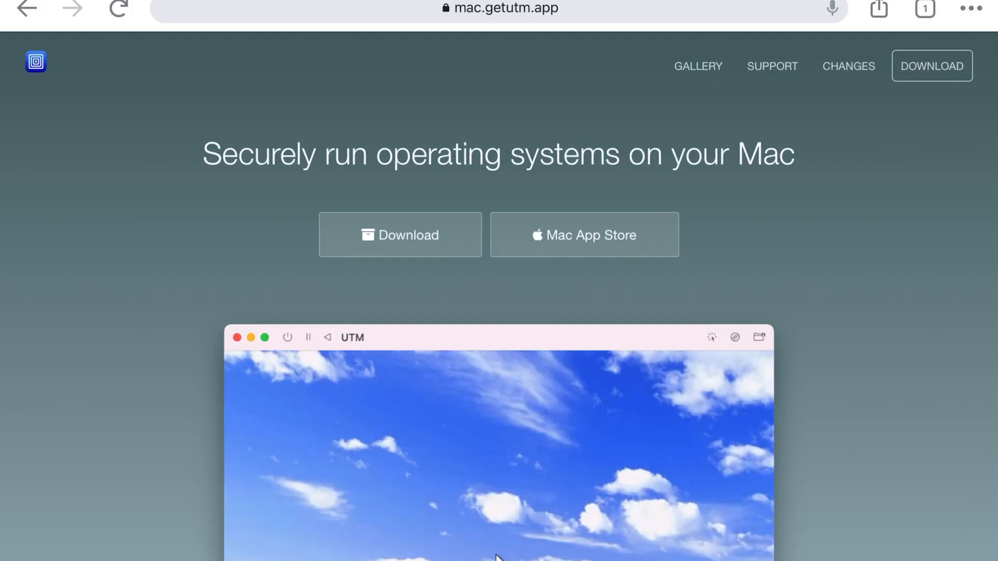
scroll("down", 3)
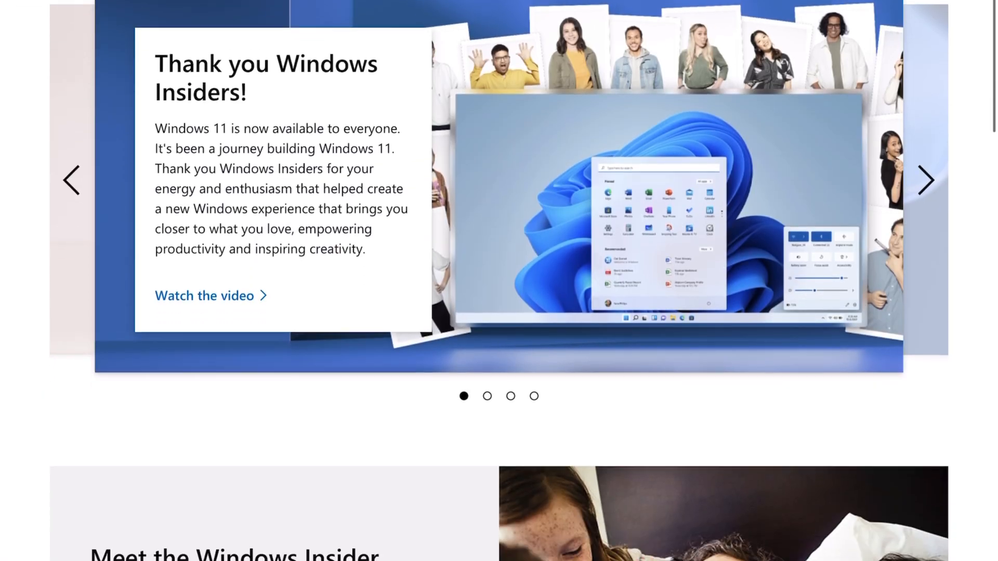
- Scroll the Windows Insider page and the Windows Blogs x64 emulation article
scroll("down", 3)
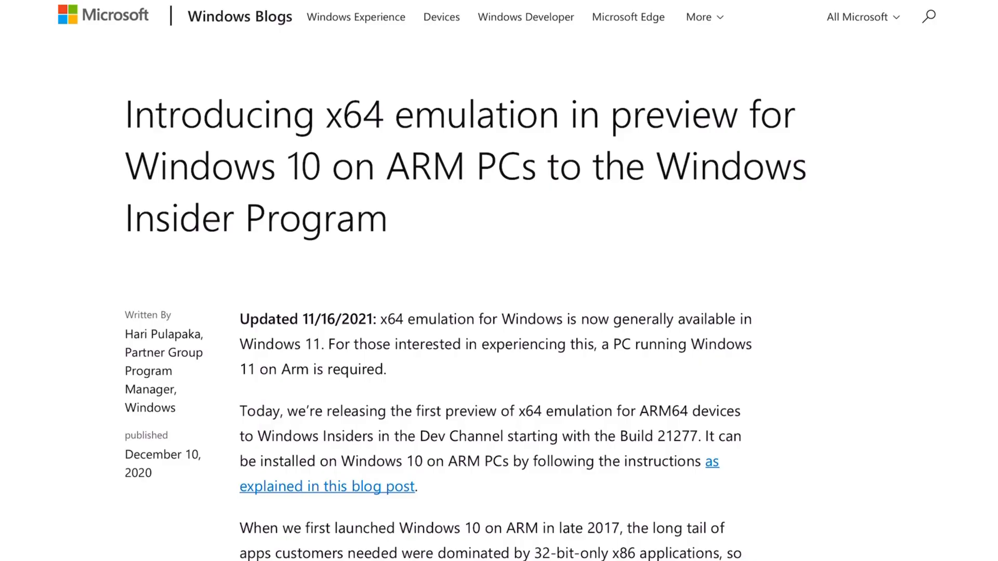
scroll("down", 3)
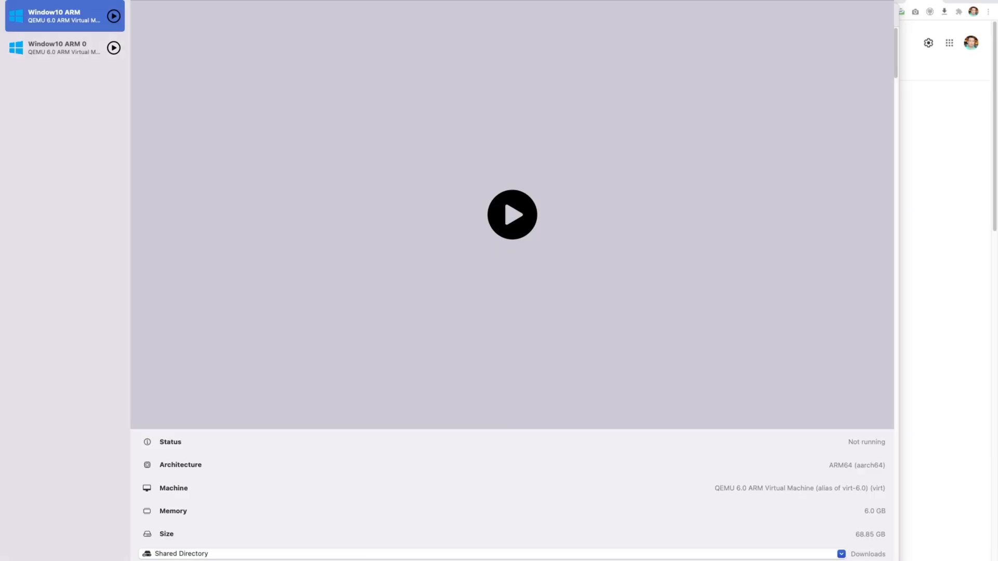
- Start the Window10 ARM VM and browse the Start menu to LibreOffice 7.1
left_click(511, 214)
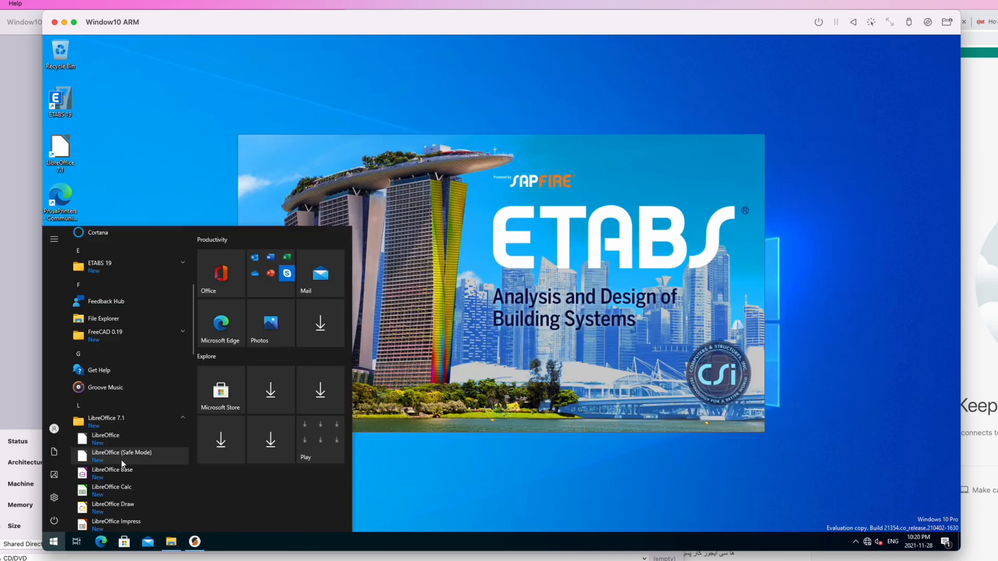
scroll("down", 3)
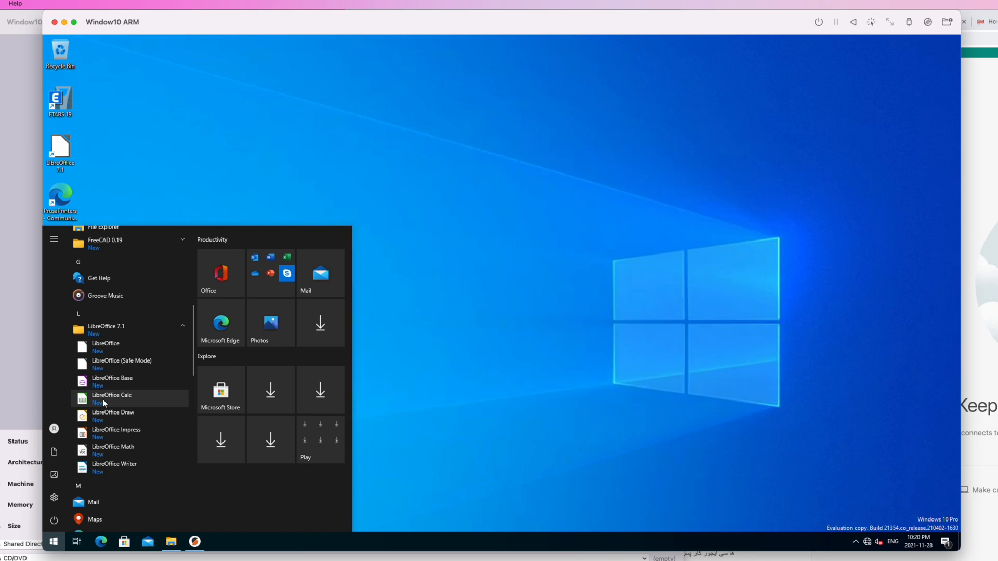
left_click(111, 395)
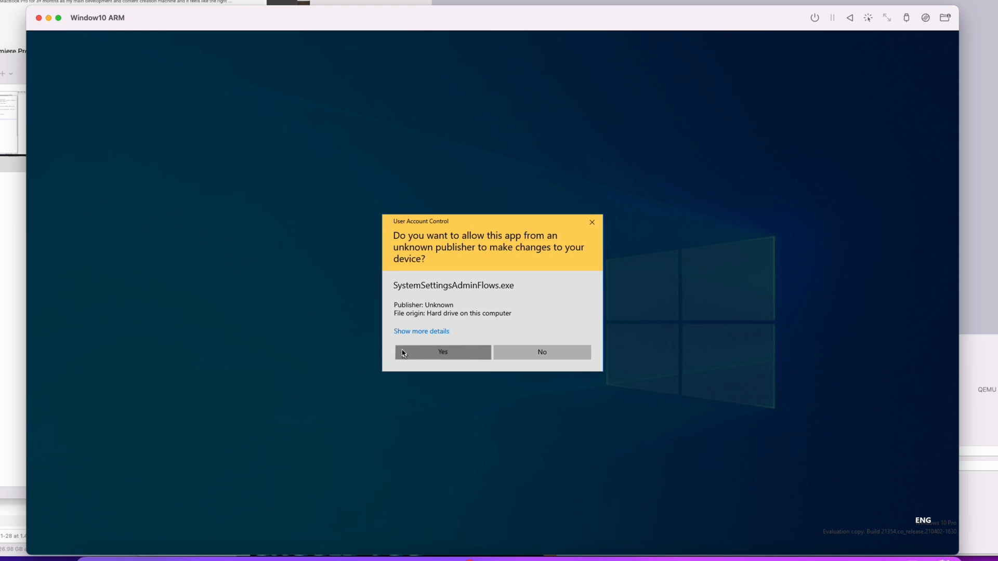
- Approve the User Account Control prompt so Remote Desktop is enabled
left_click(442, 352)
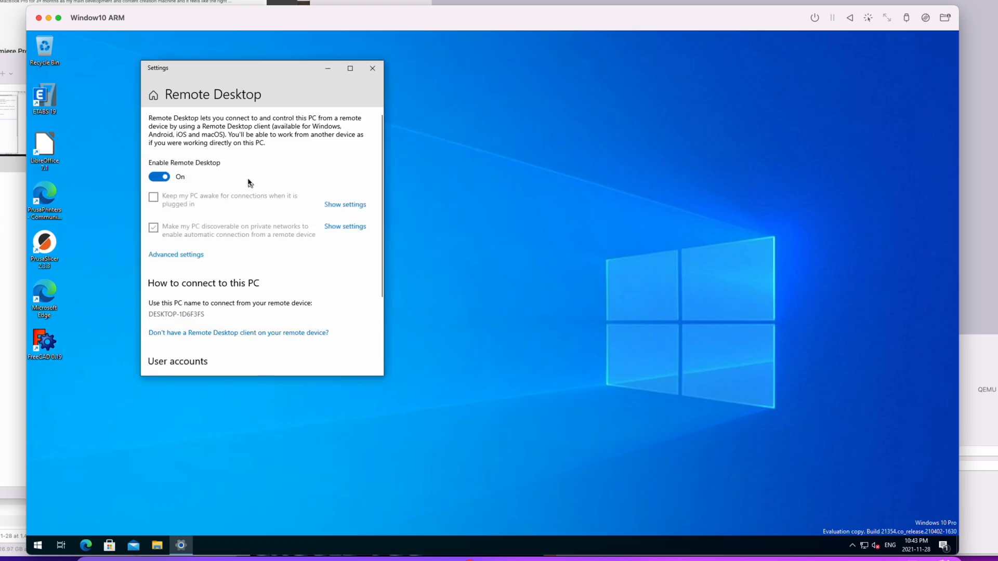
left_click(38, 545)
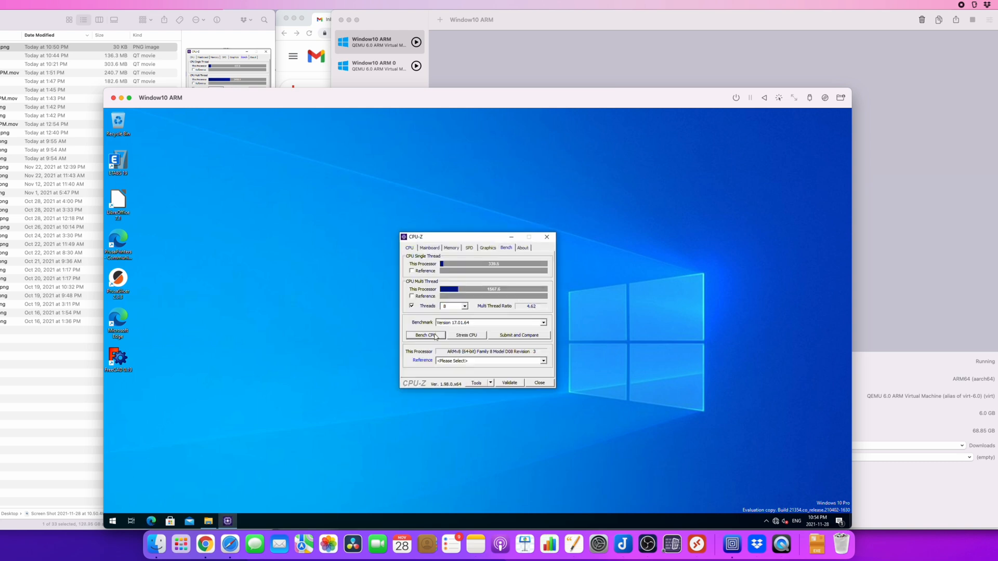
- Run Bench CPU from CPU-Z's Bench tab
left_click(425, 335)
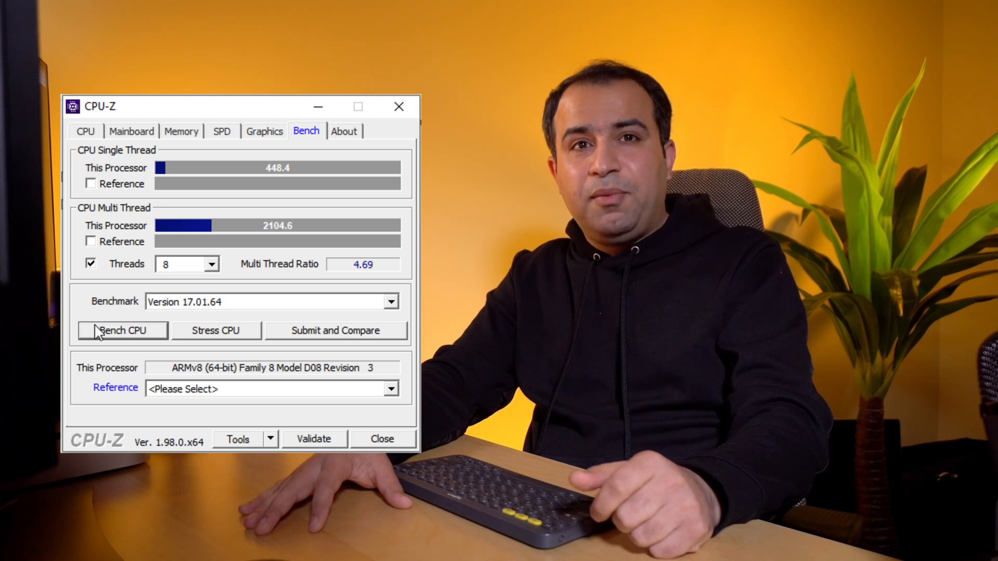
- Read the 448.4 single-thread and 2104.6 multi-thread CPU-Z scores
left_click_drag(128, 106, 0, 106)
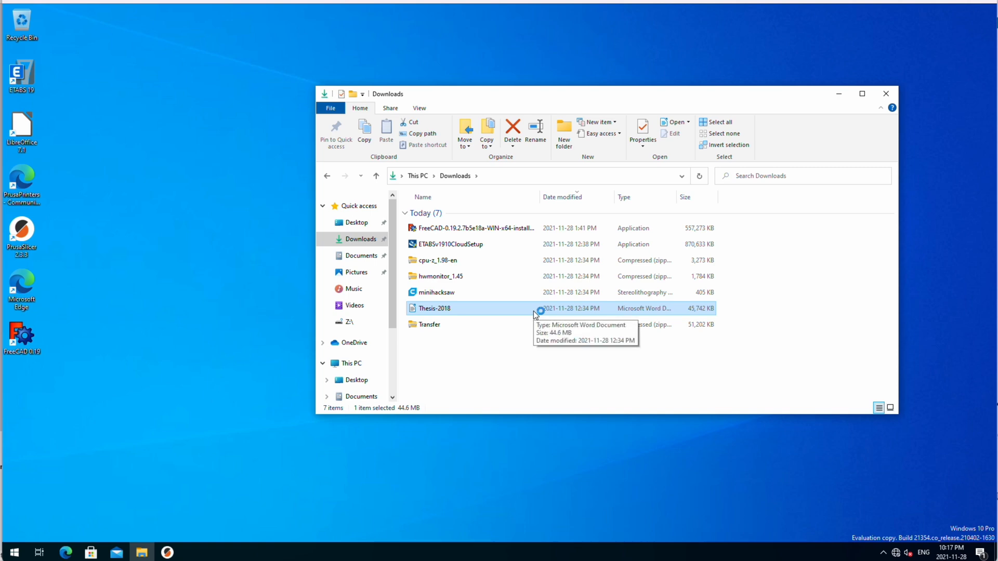
- Open Thesis-2018 from Downloads in LibreOffice Writer and scroll its pages
double_click(435, 308)
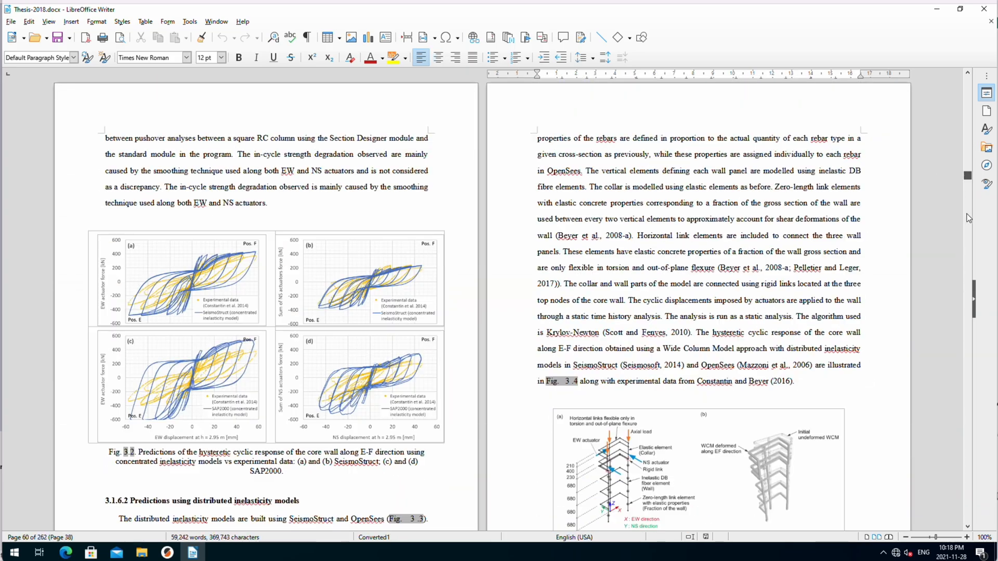
scroll("down", 3)
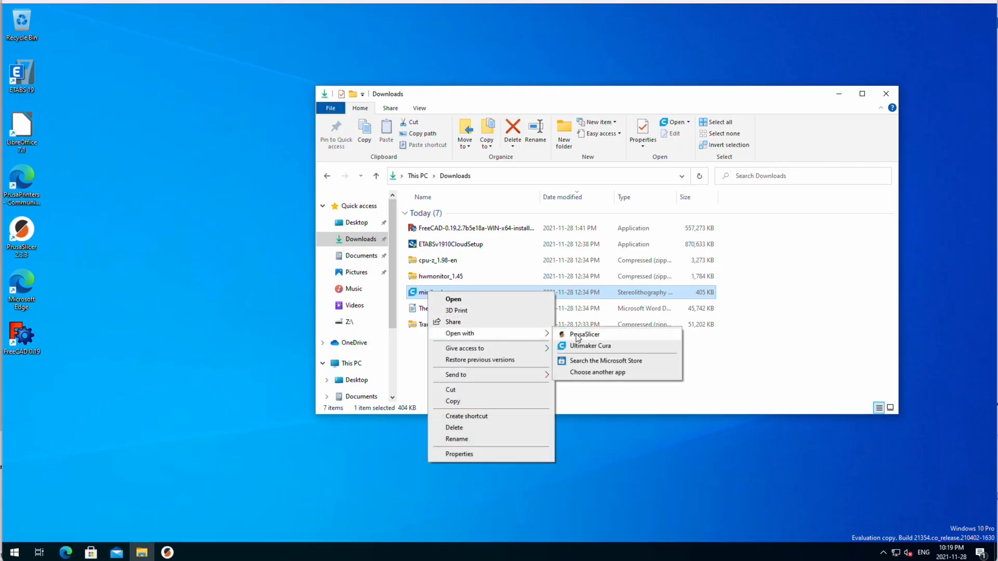
- Open minihacksaw.stl with PrusaSlicer and drag in the 3D view
left_click(583, 334)
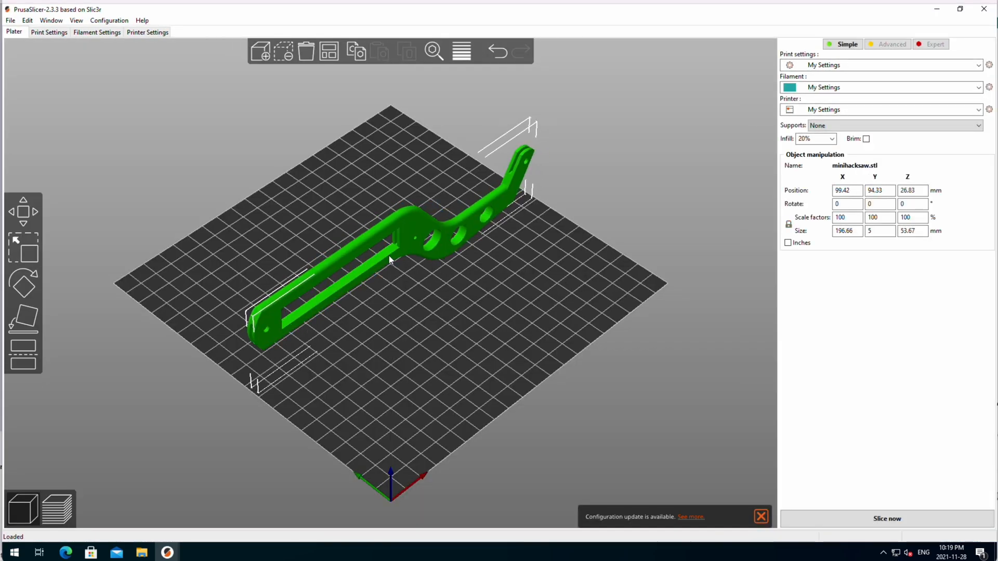
left_click_drag(392, 261, 354, 254)
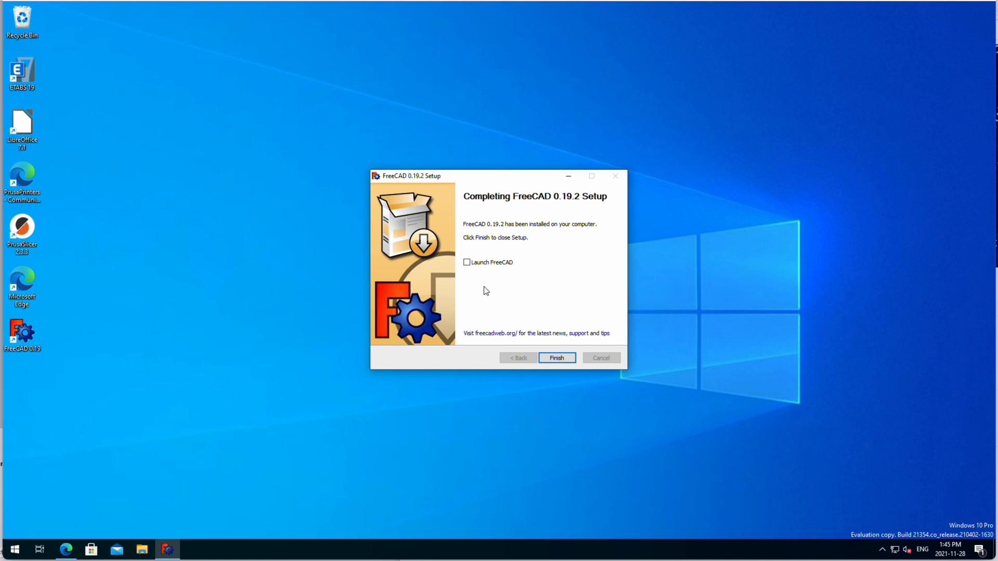
- Finish the FreeCAD 0.19.2 setup and launch FreeCAD from its desktop shortcut
left_click(555, 357)
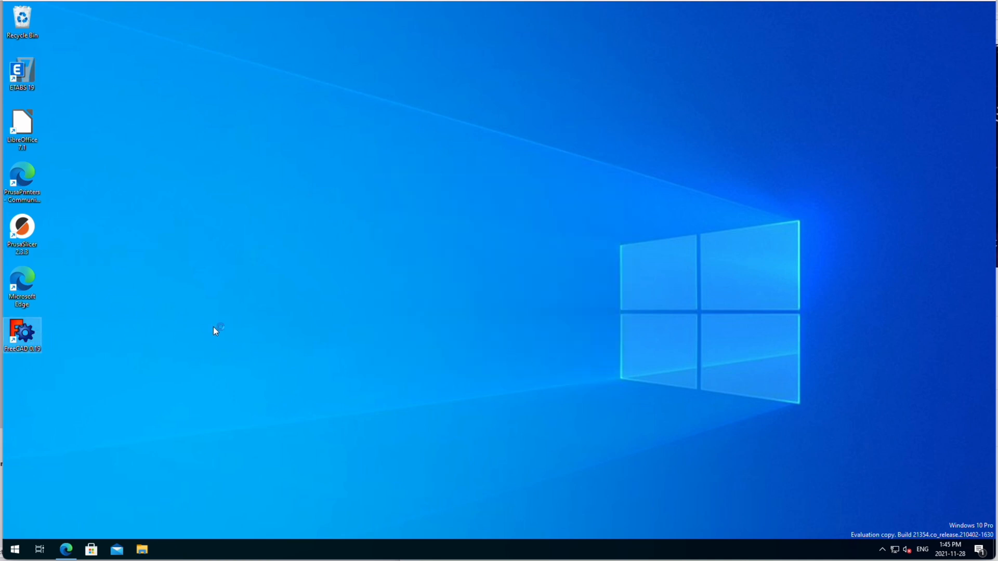
double_click(22, 334)
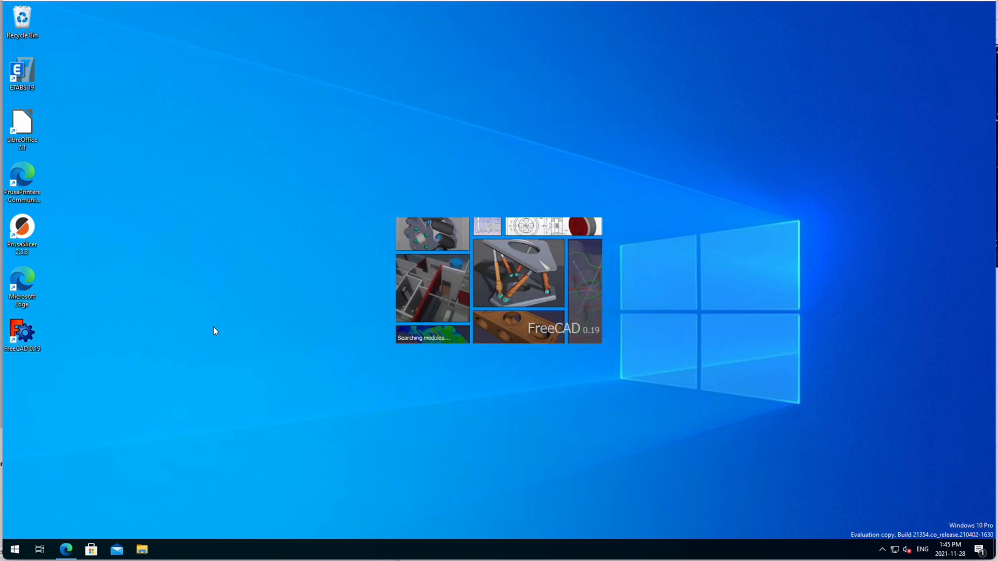